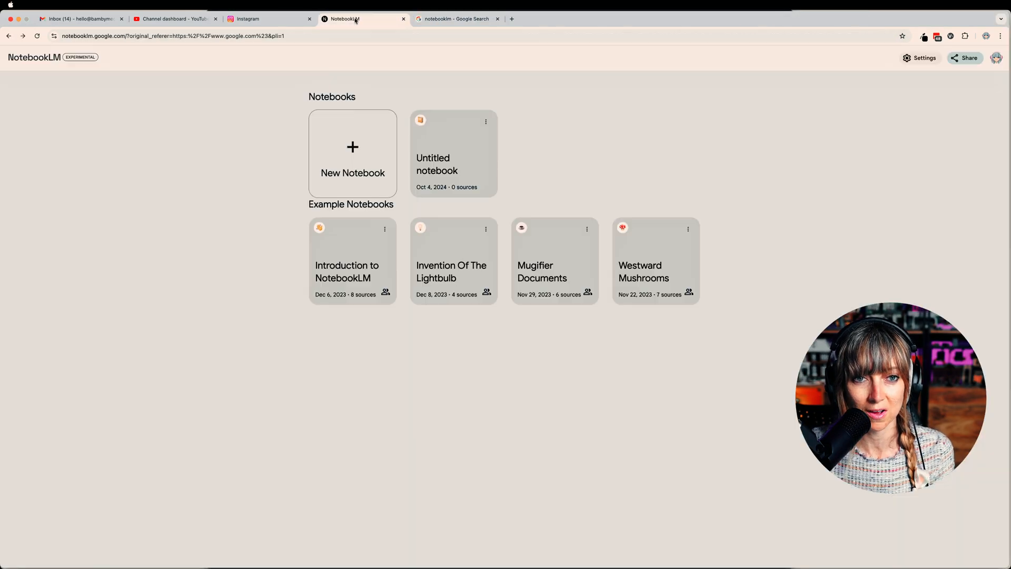
mouse_move(996, 57)
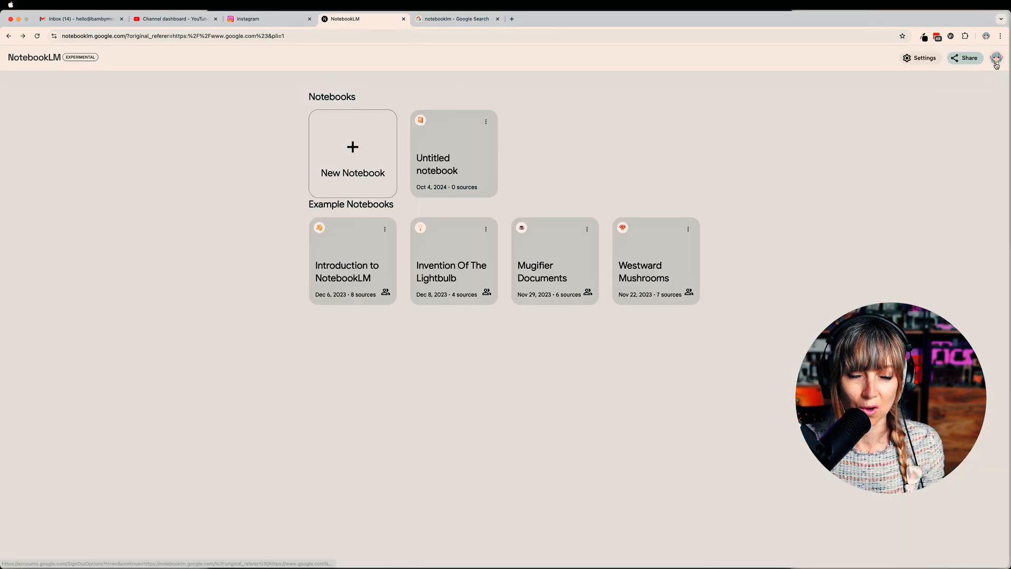
mouse_move(996, 58)
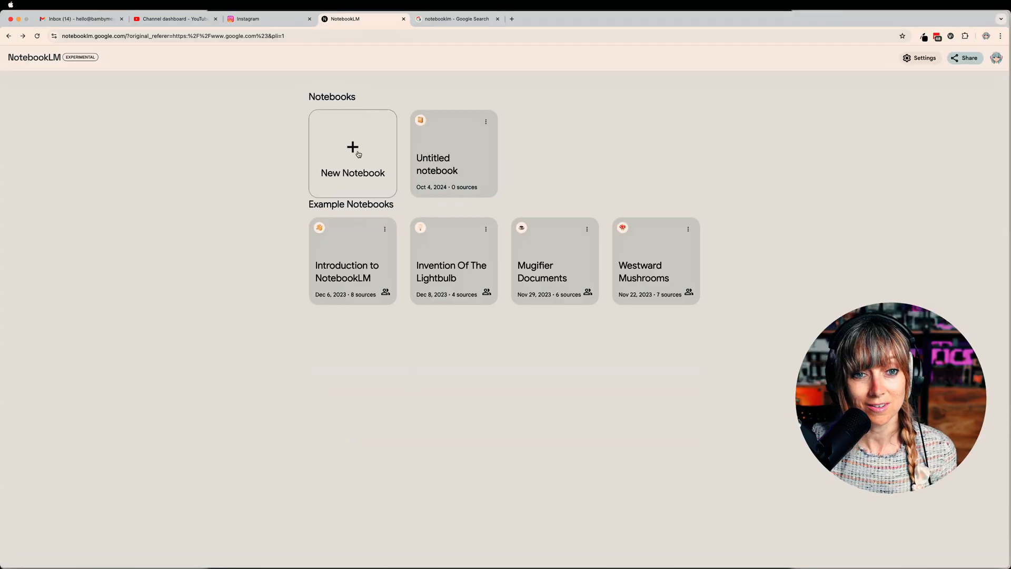
Create a new empty untitled notebook from the NotebookLM home page.
click(353, 153)
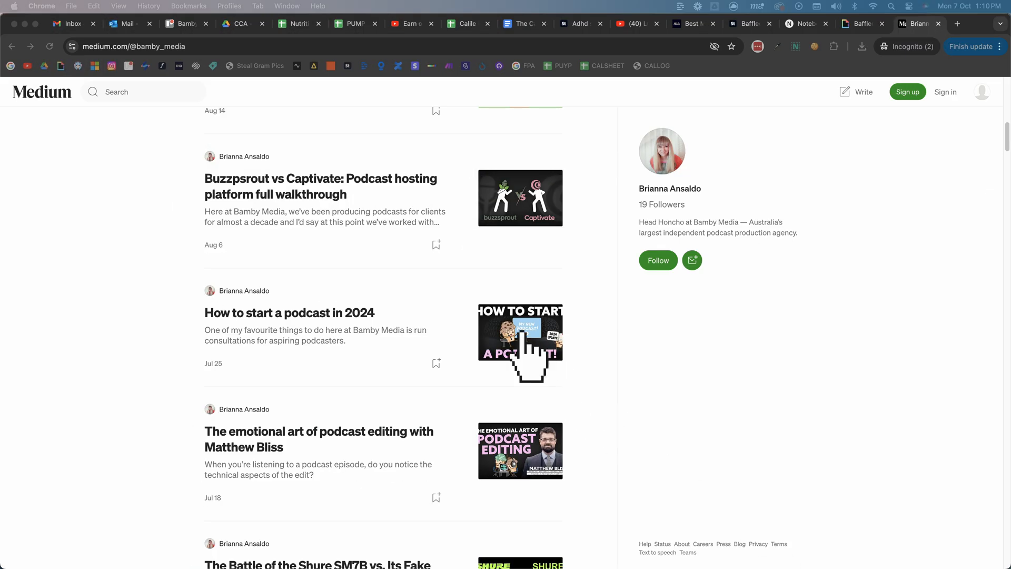
Browse the podcast agency's Medium article list, including 'How to start a podcast in 2024'.
click(289, 312)
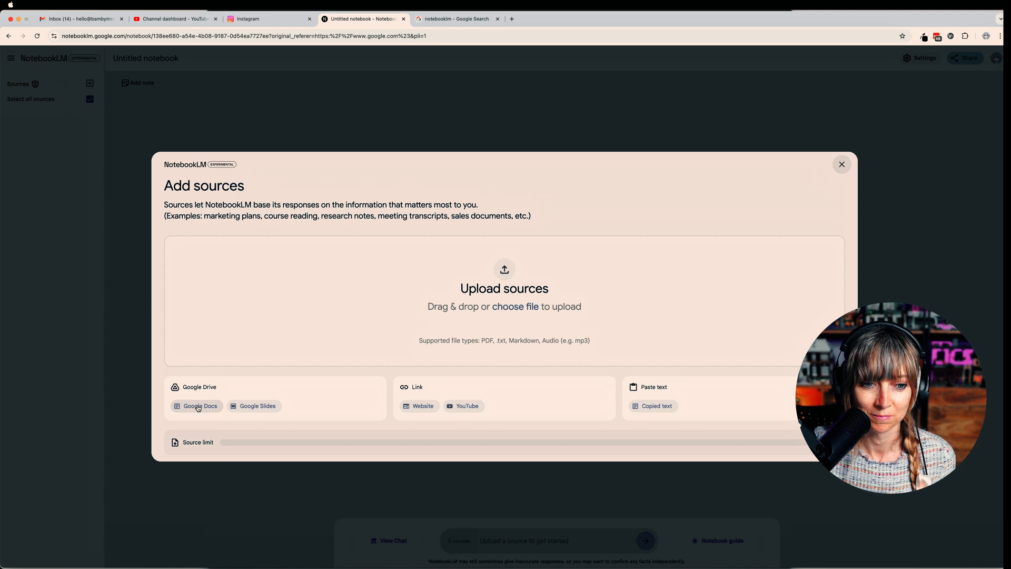
Add the '97 - Podcast Launch Strategy' Google Doc from Drive as the notebook's source.
click(201, 405)
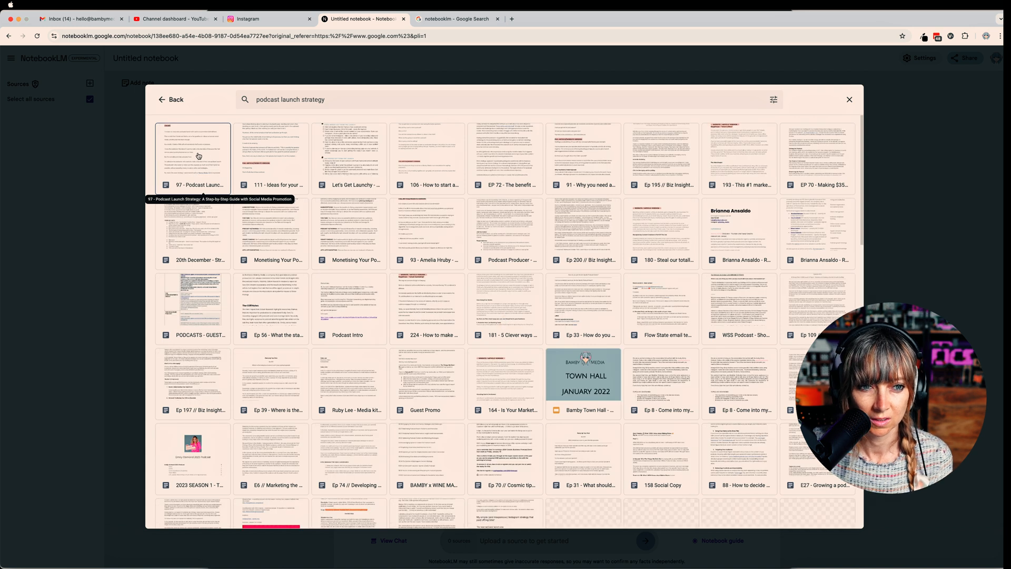
click(193, 158)
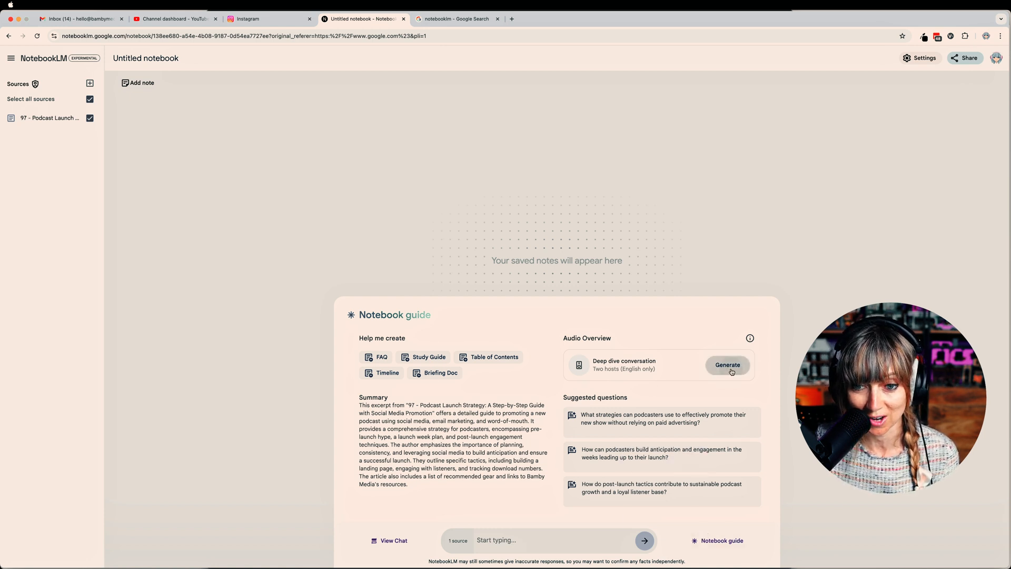
Generate the Deep Dive conversation audio overview from the podcast launch source.
click(727, 364)
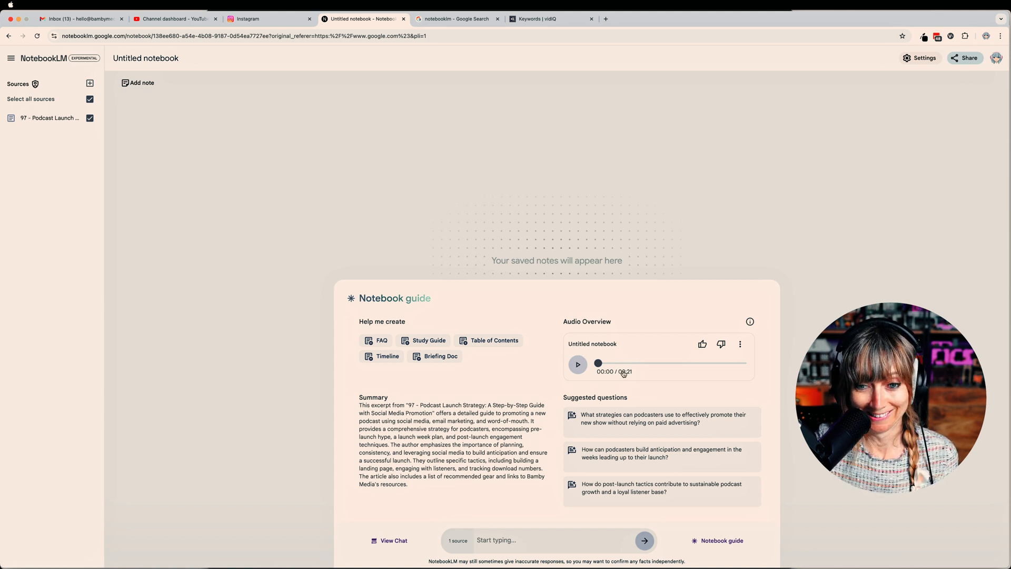
Play the Deep Dive audio overview from the start to about 1:08 of 9:21.
click(578, 363)
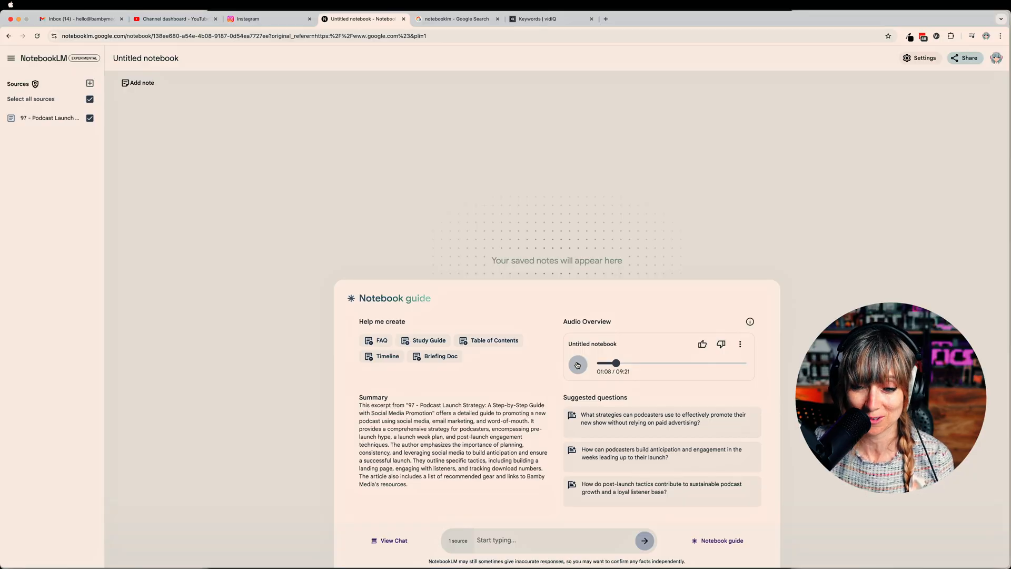
Pause the audio overview, then resume playback so it continues past 1:21.
click(577, 365)
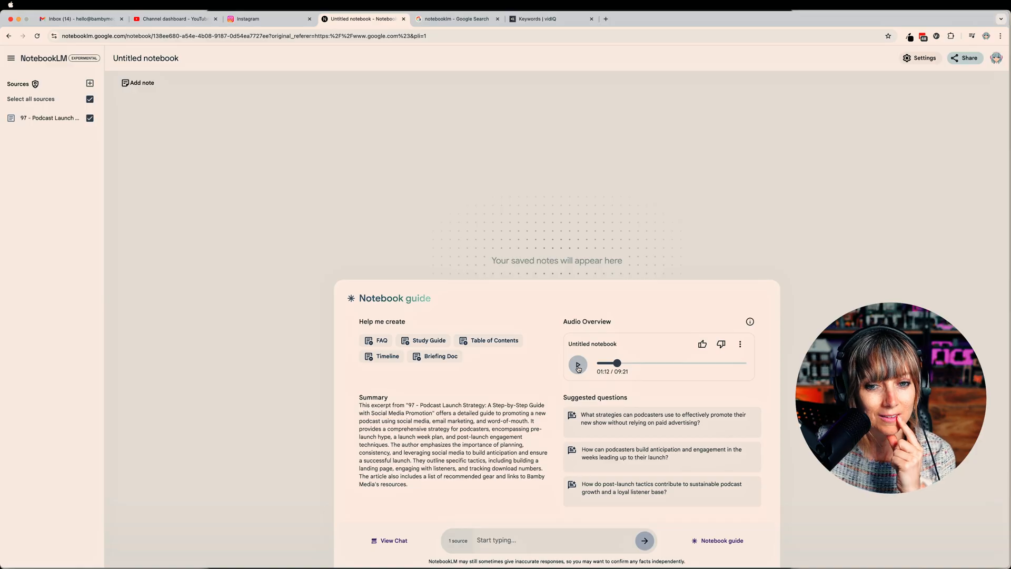
click(577, 365)
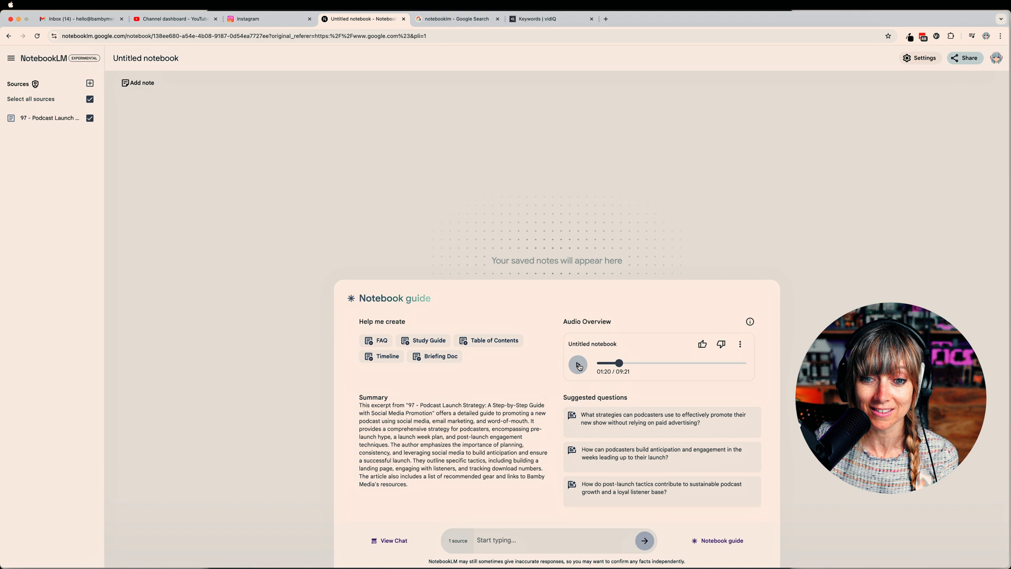
click(577, 366)
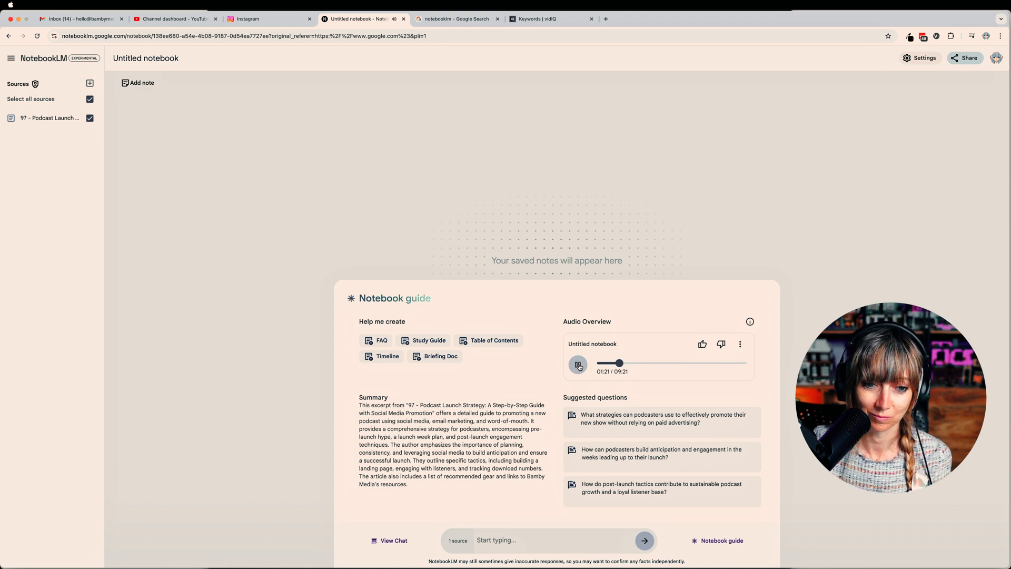